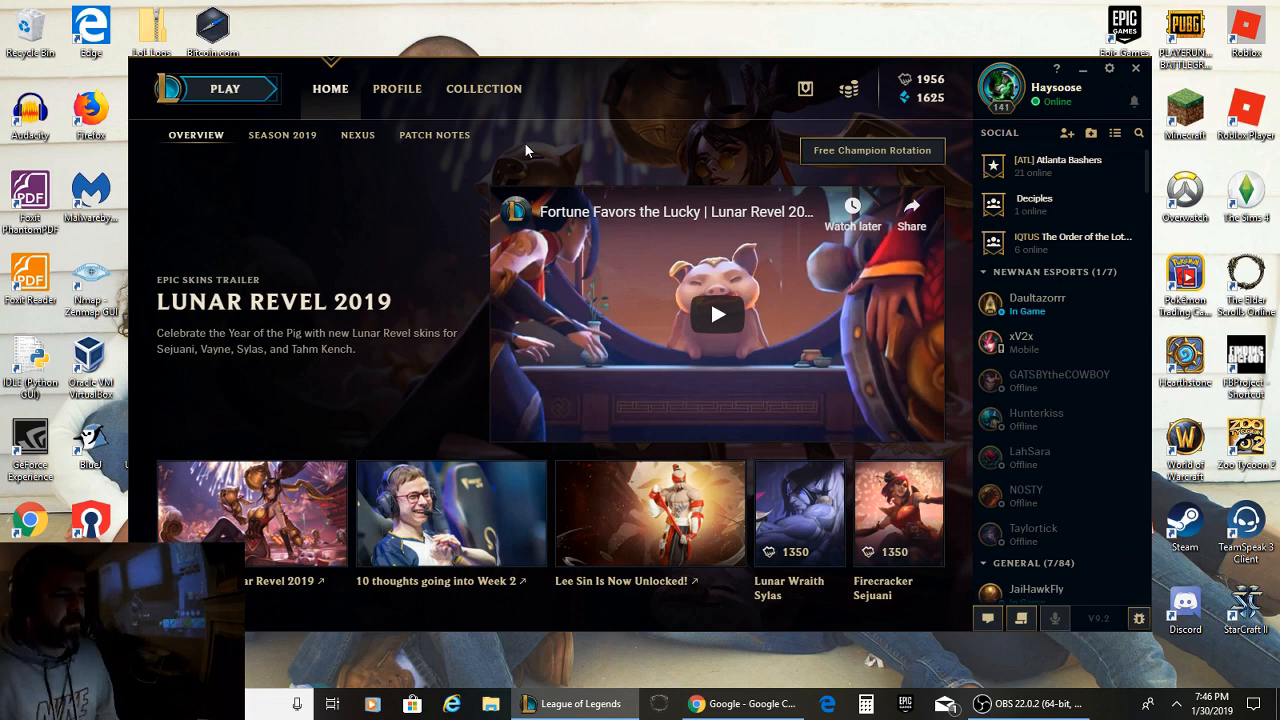
Step: Leave the League of Legends client and bring up Chrome on the Google home page
{"action": "left_click", "coordinate": [712, 704]}
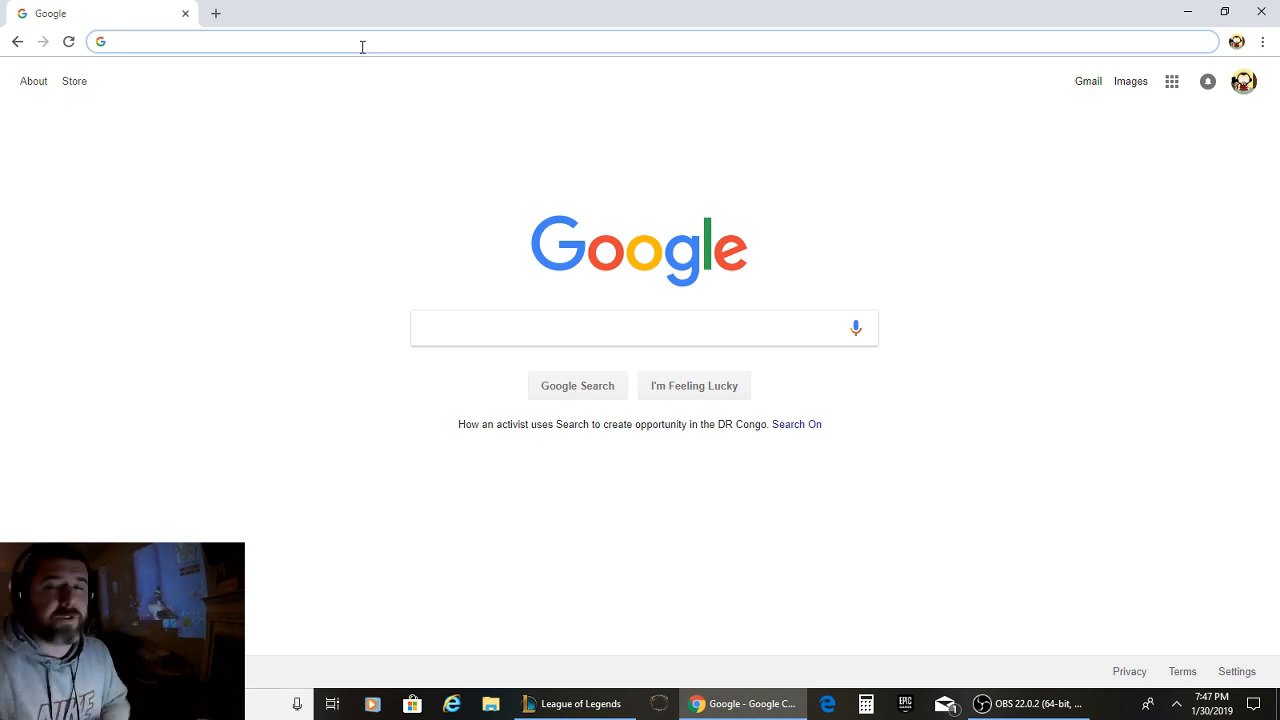
{"action": "left_click", "coordinate": [364, 44]}
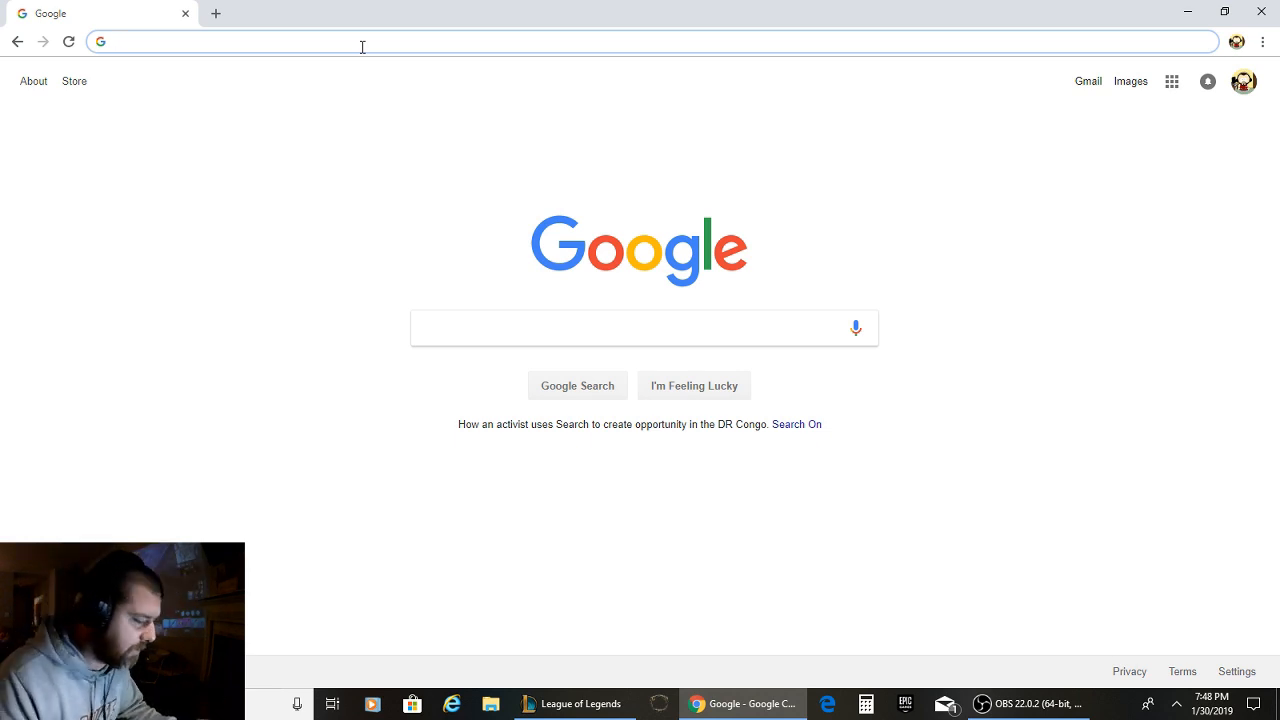
{"action": "left_click", "coordinate": [296, 704]}
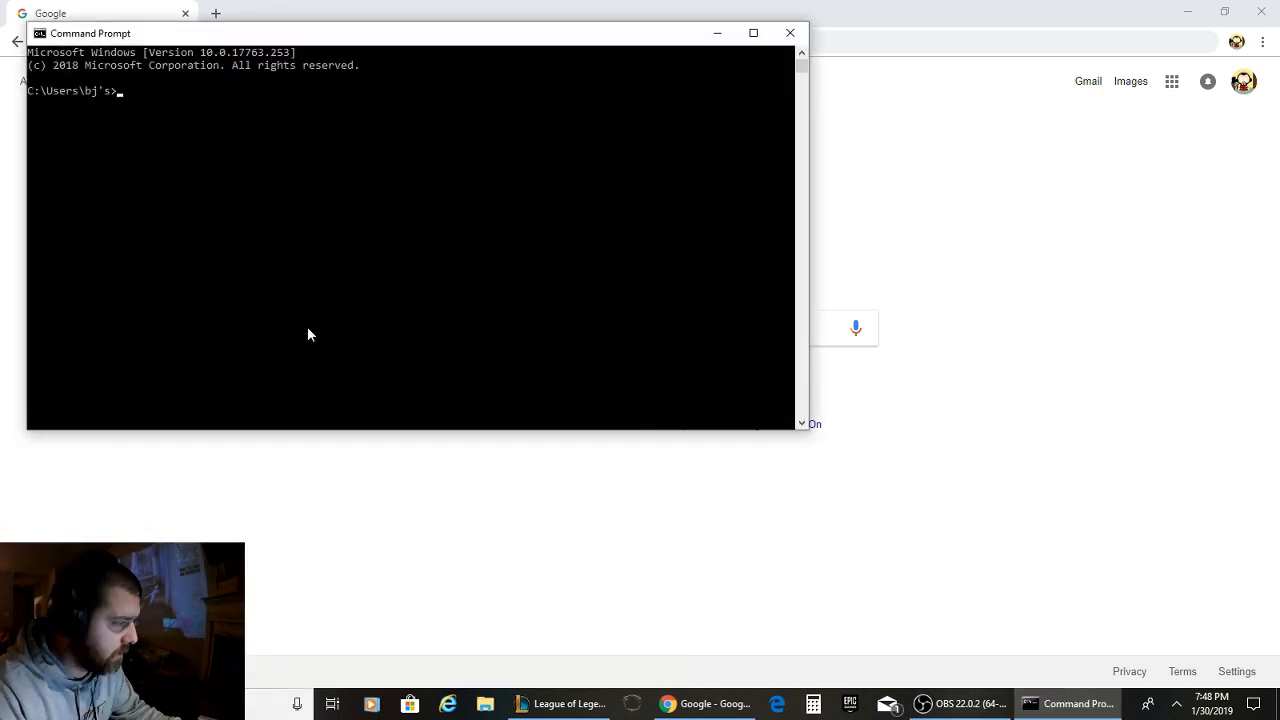
Step: Run ipconfig to find the default gateway 10.0.0.1 and load that address in Chrome
{"action": "type", "text": "ip"}
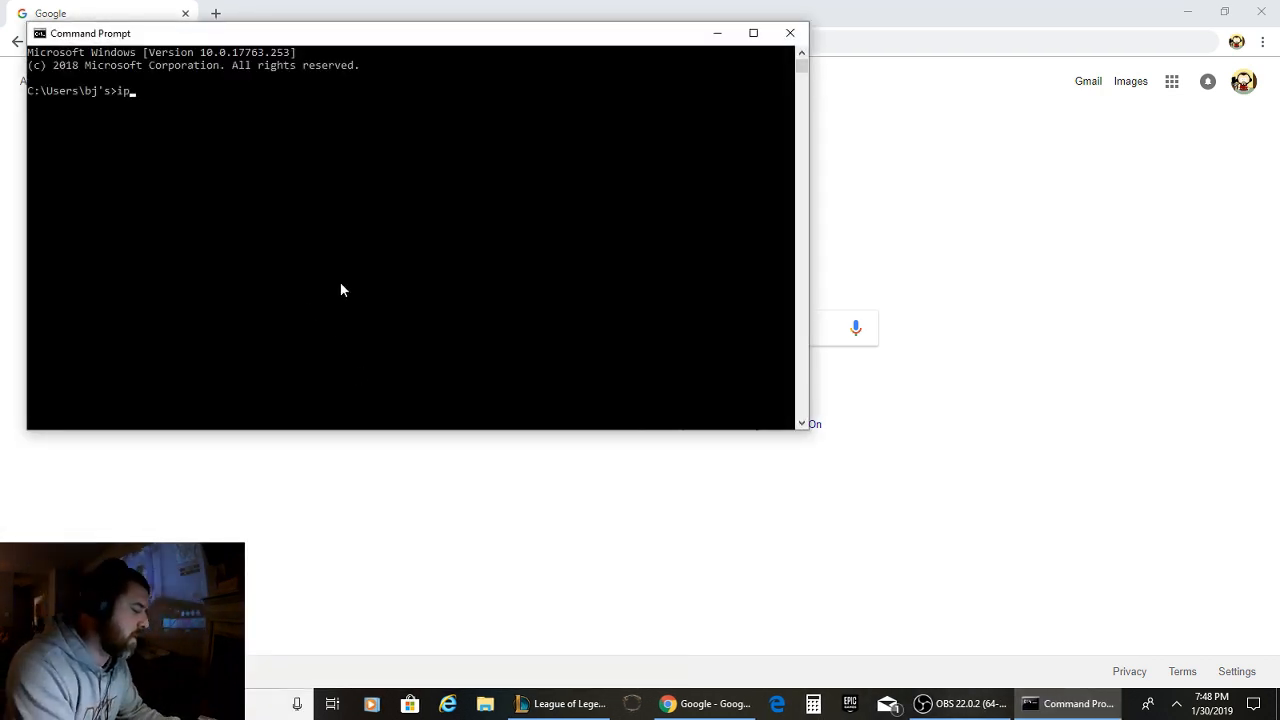
{"action": "type", "text": "config"}
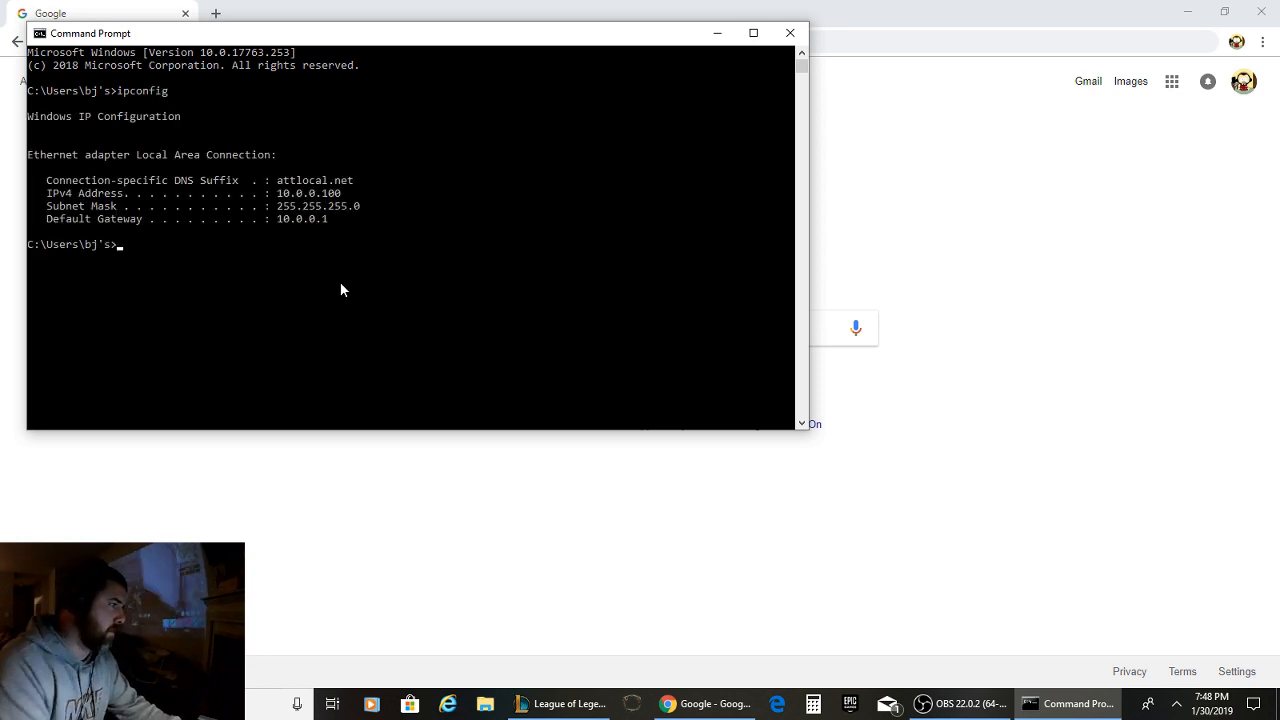
{"action": "mouse_move", "coordinate": [352, 258]}
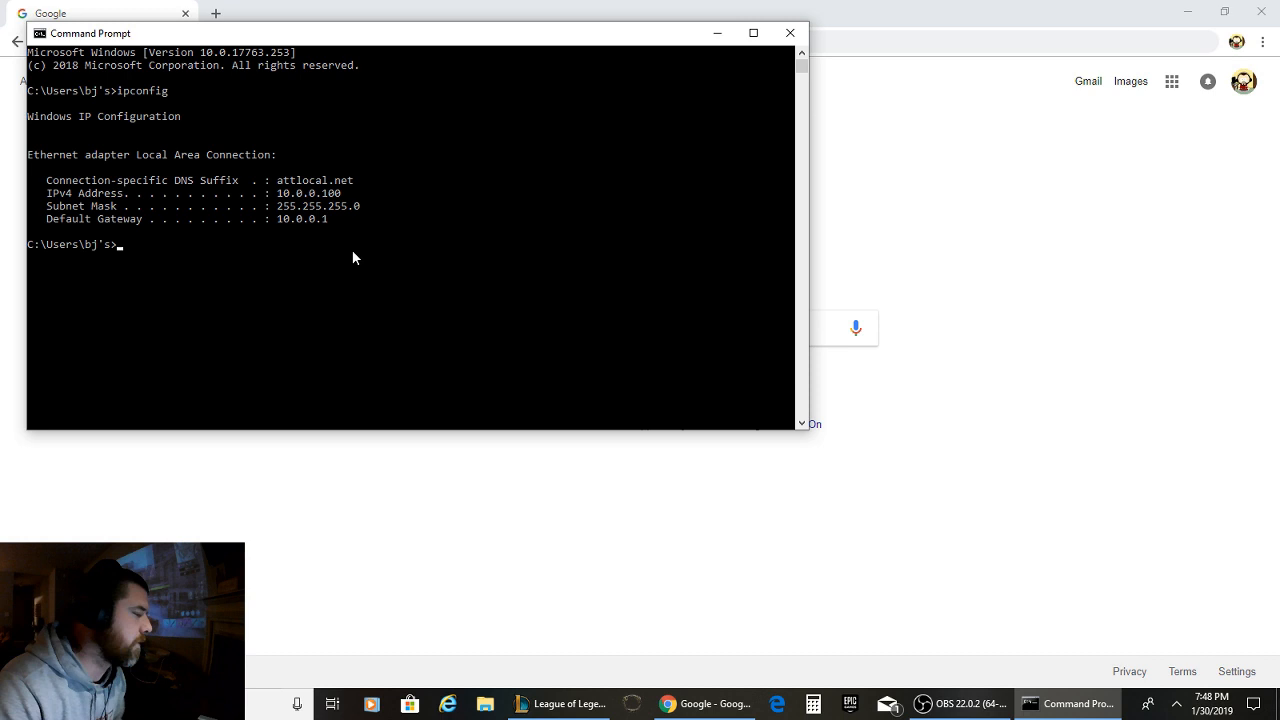
{"action": "left_click_drag", "start_coordinate": [284, 218], "coordinate": [334, 218]}
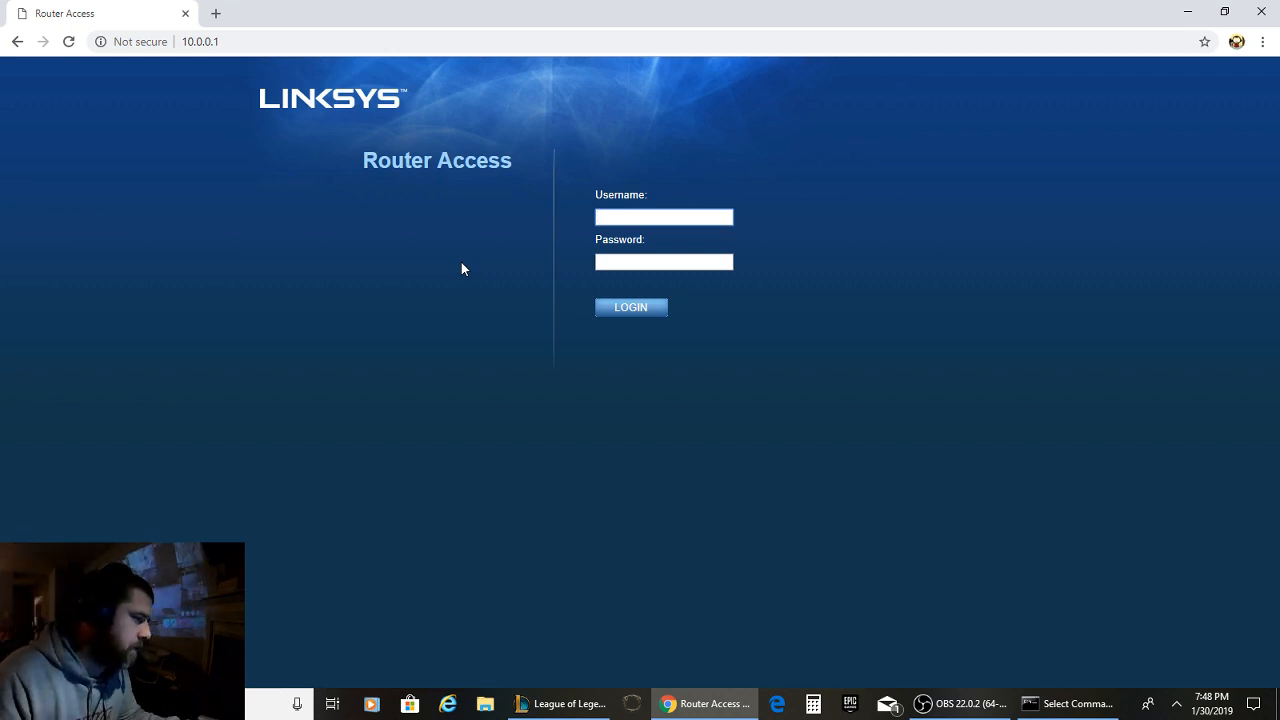
Step: Sign in to the router and reach the QoS device priority list under Applications & Gaming
{"action": "left_click", "coordinate": [632, 308]}
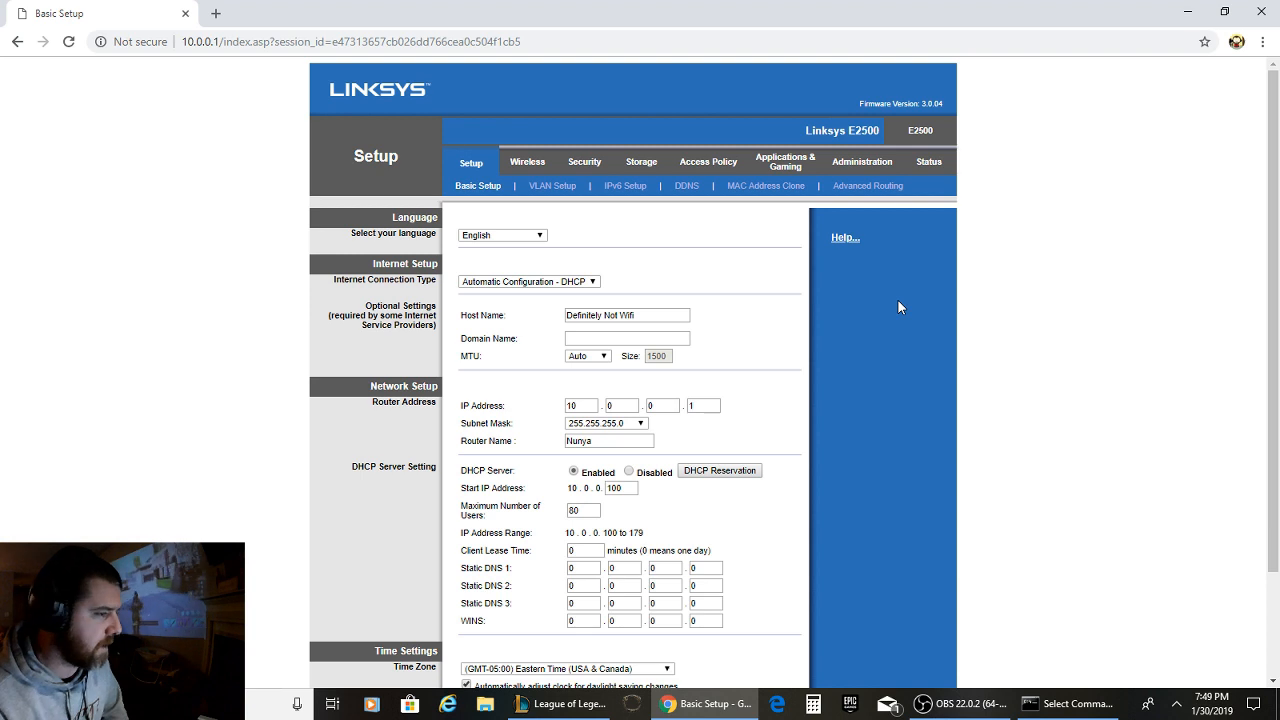
{"action": "mouse_move", "coordinate": [514, 166]}
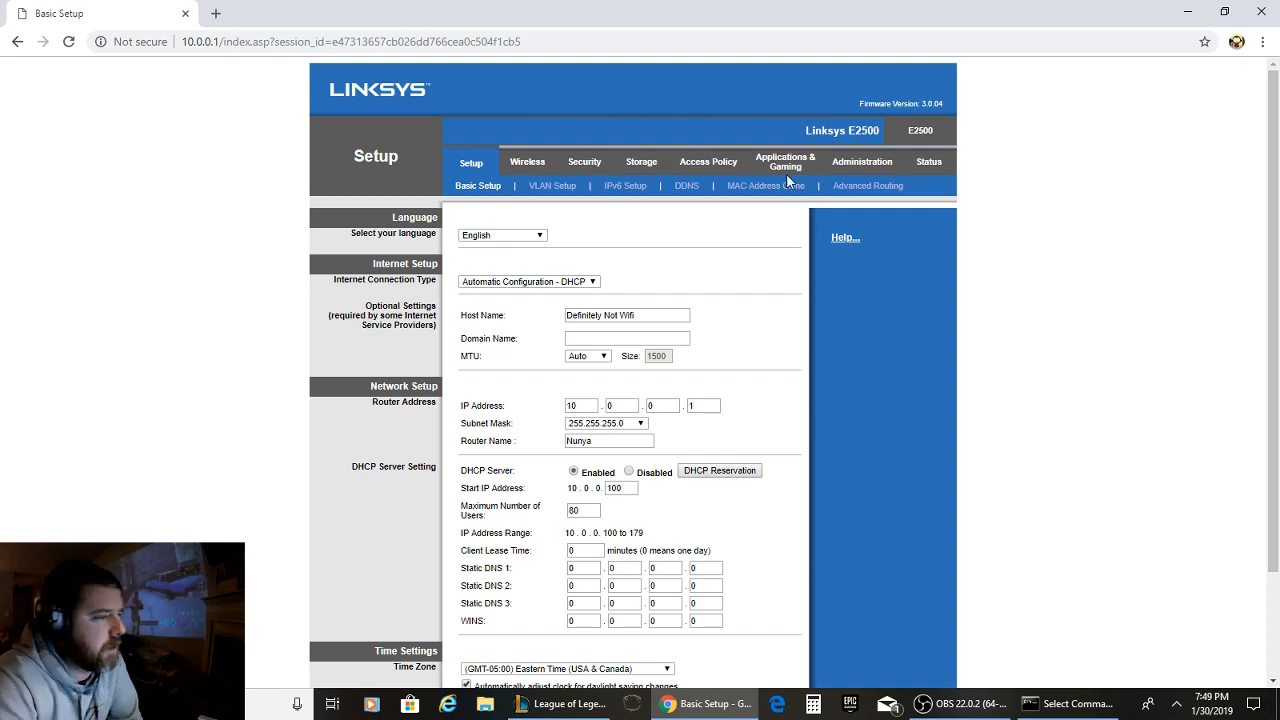
{"action": "left_click", "coordinate": [784, 160]}
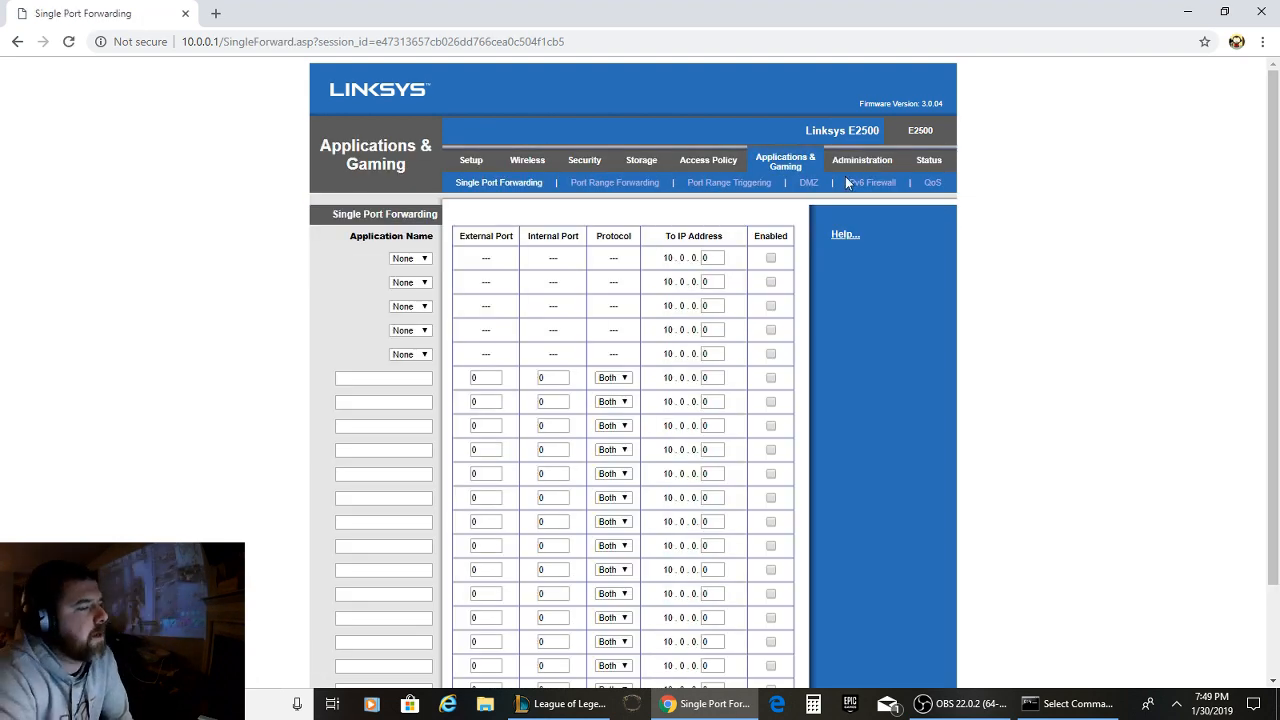
{"action": "left_click", "coordinate": [932, 182]}
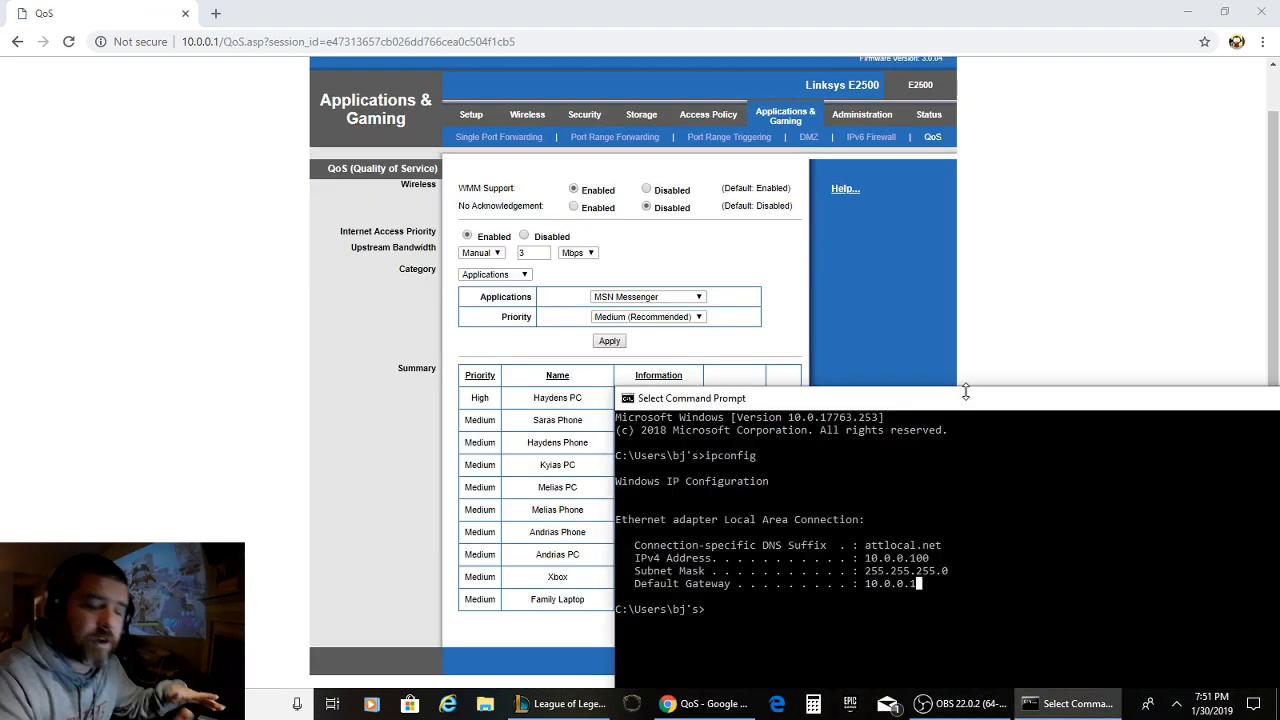